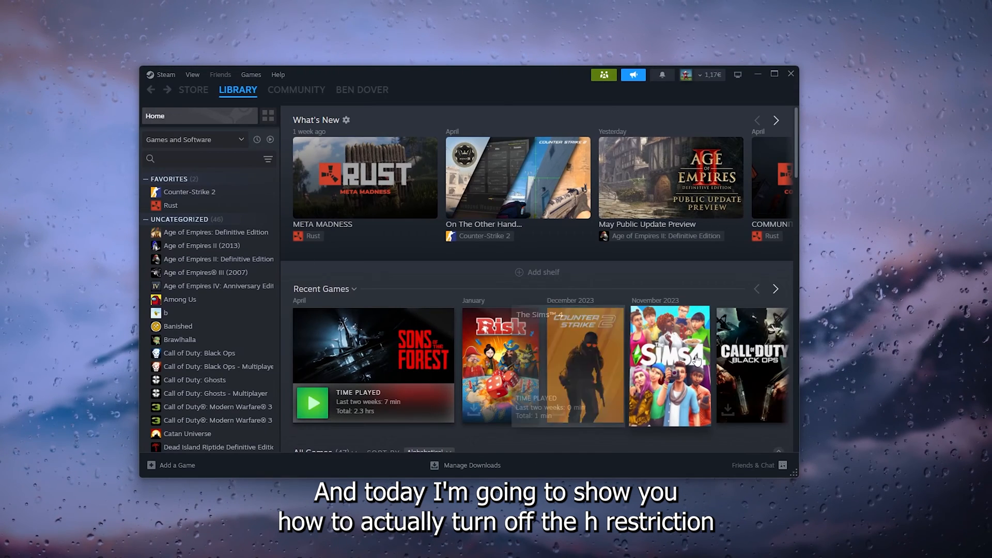
{"action": "mouse_move", "coordinate": [452, 273]}
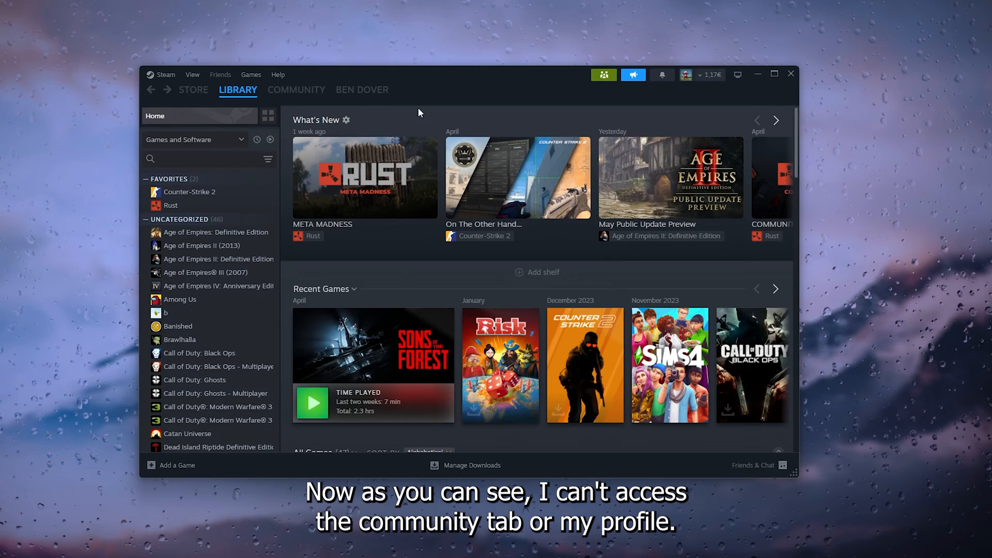
{"action": "mouse_move", "coordinate": [327, 219]}
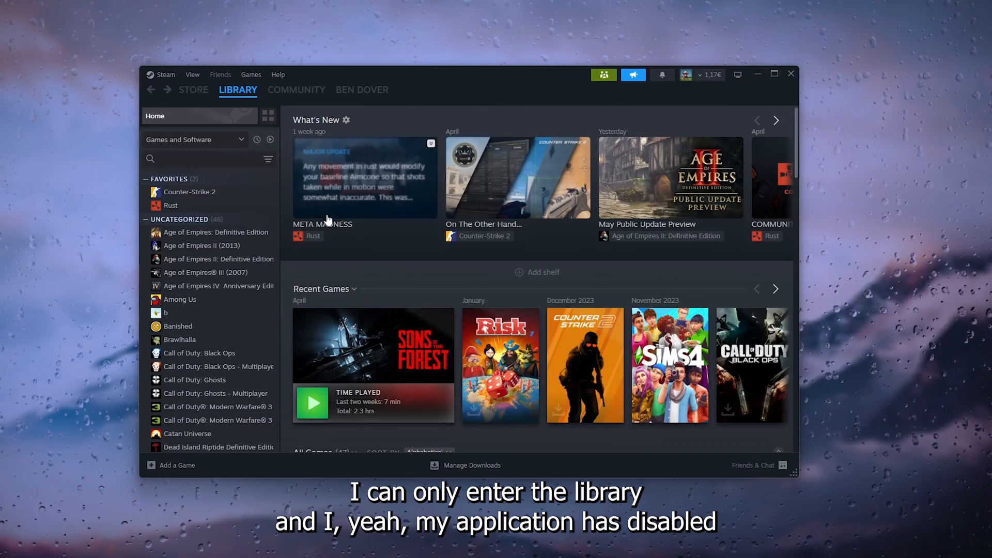
Exit Family View via the green button, confirming with the PIN
{"action": "scroll", "scroll_direction": "down", "scroll_amount": 3}
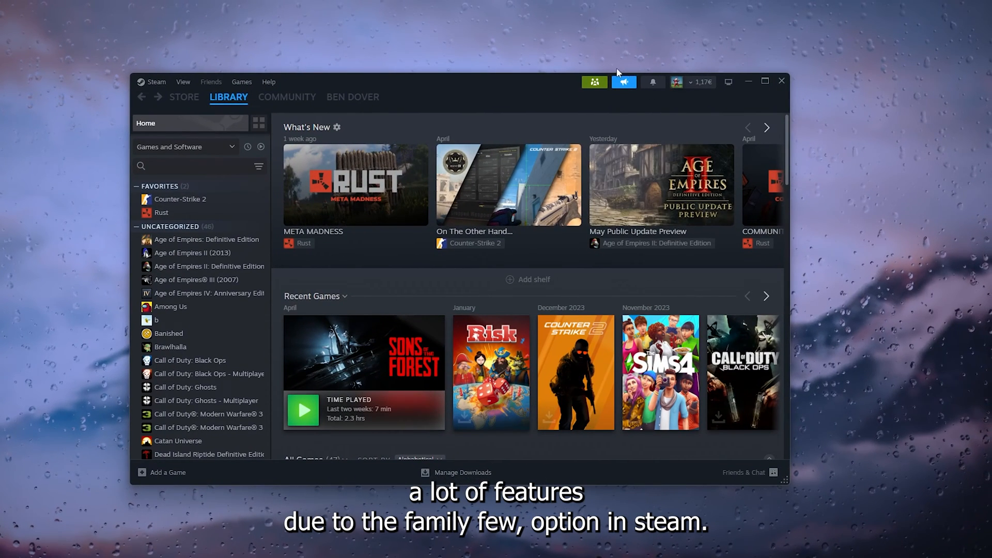
{"action": "mouse_move", "coordinate": [593, 83]}
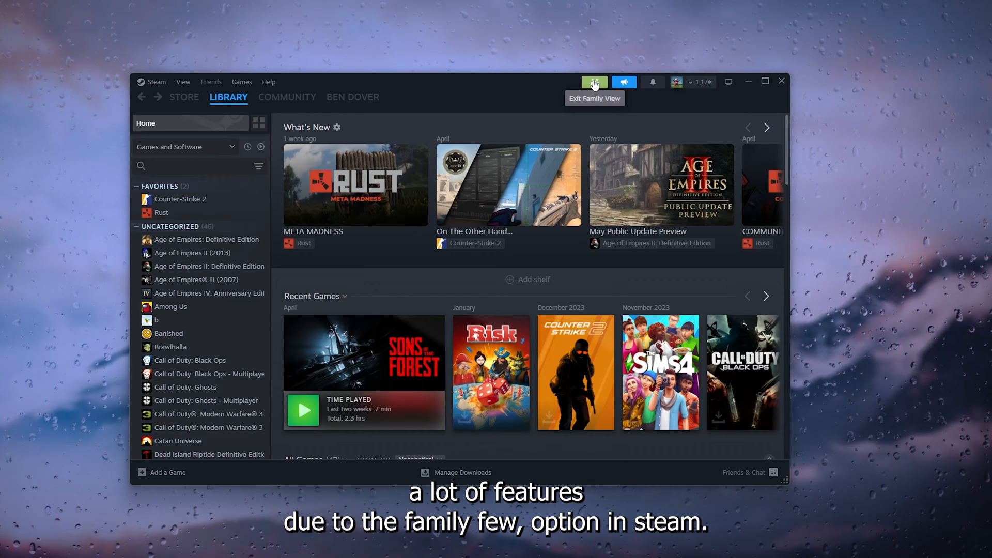
{"action": "mouse_move", "coordinate": [528, 108]}
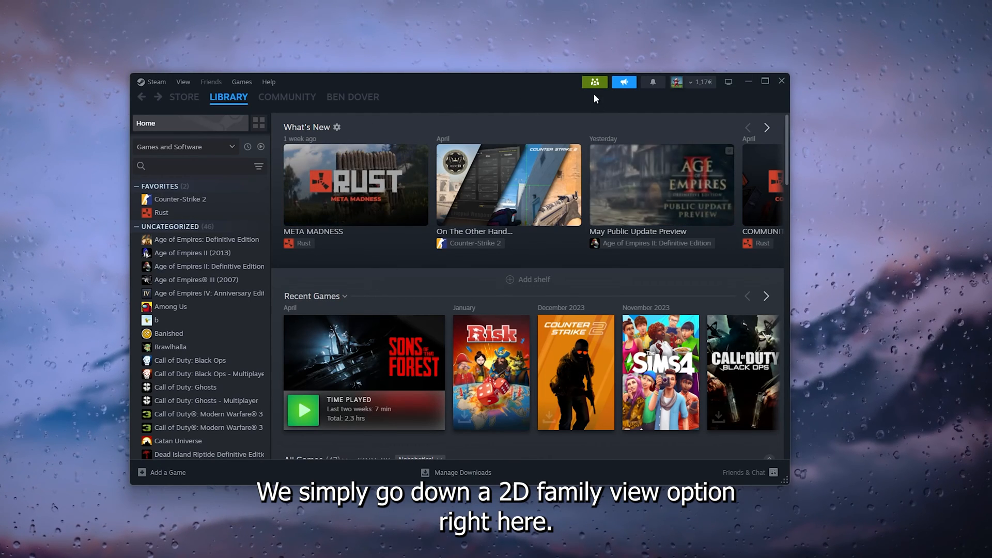
{"action": "left_click", "coordinate": [593, 82]}
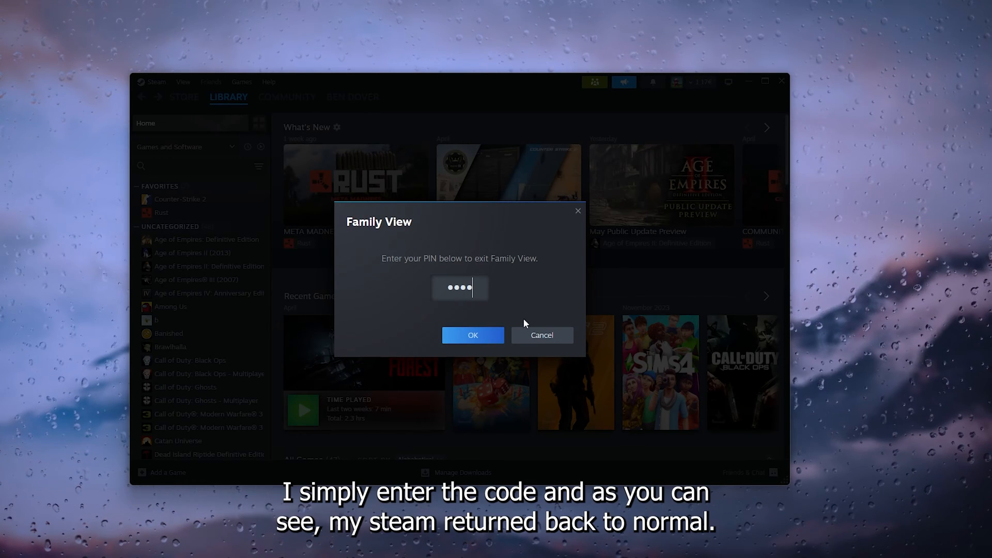
{"action": "left_click", "coordinate": [472, 335]}
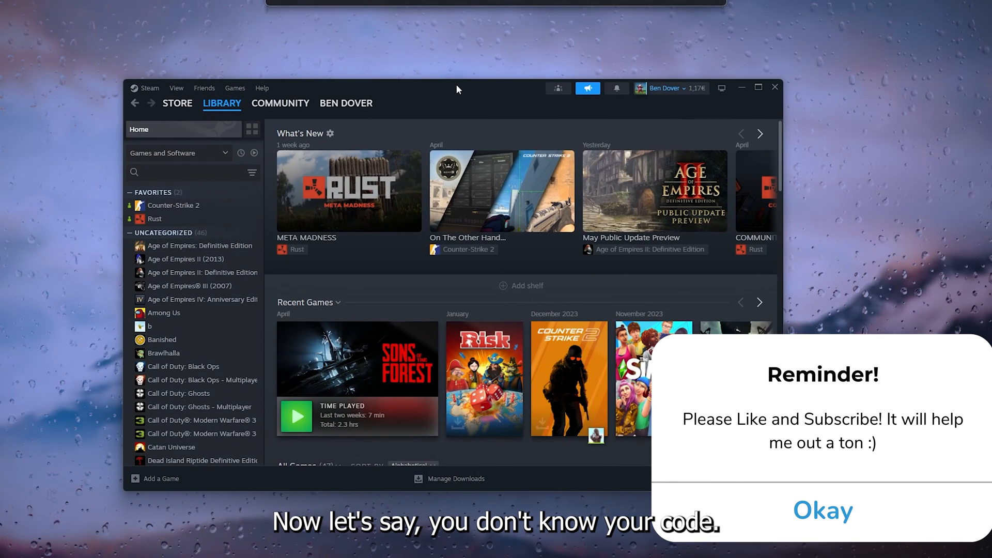
{"action": "mouse_move", "coordinate": [474, 113]}
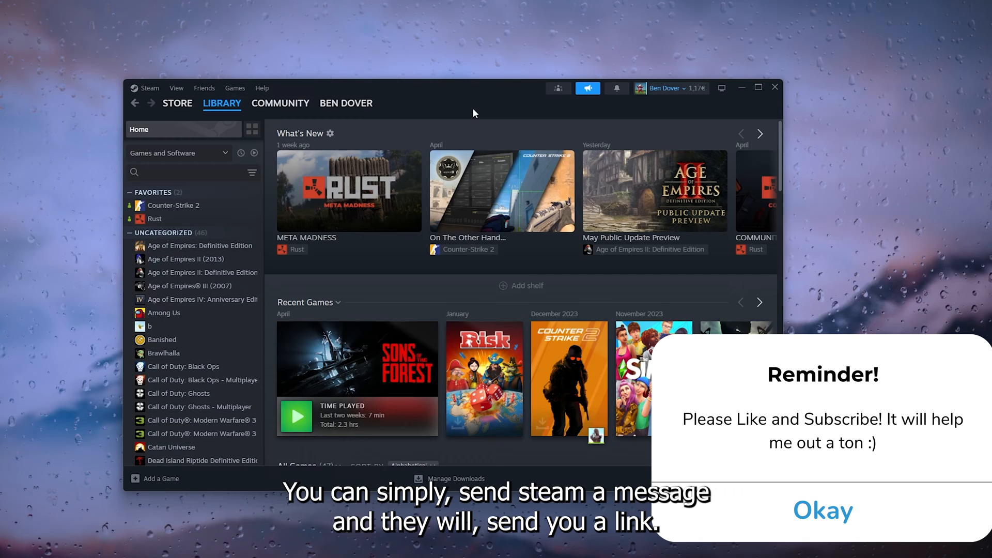
{"action": "left_click", "coordinate": [821, 509]}
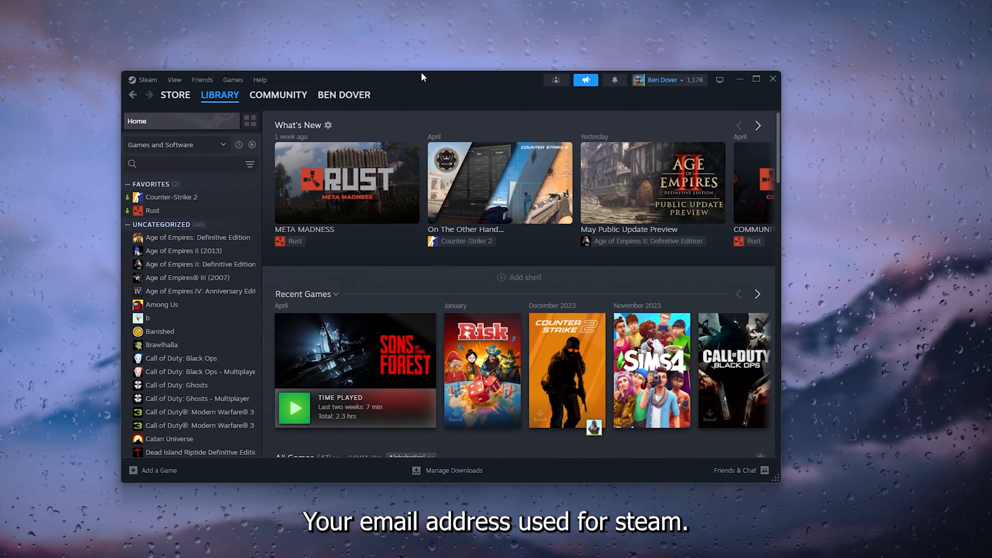
{"action": "mouse_move", "coordinate": [585, 79]}
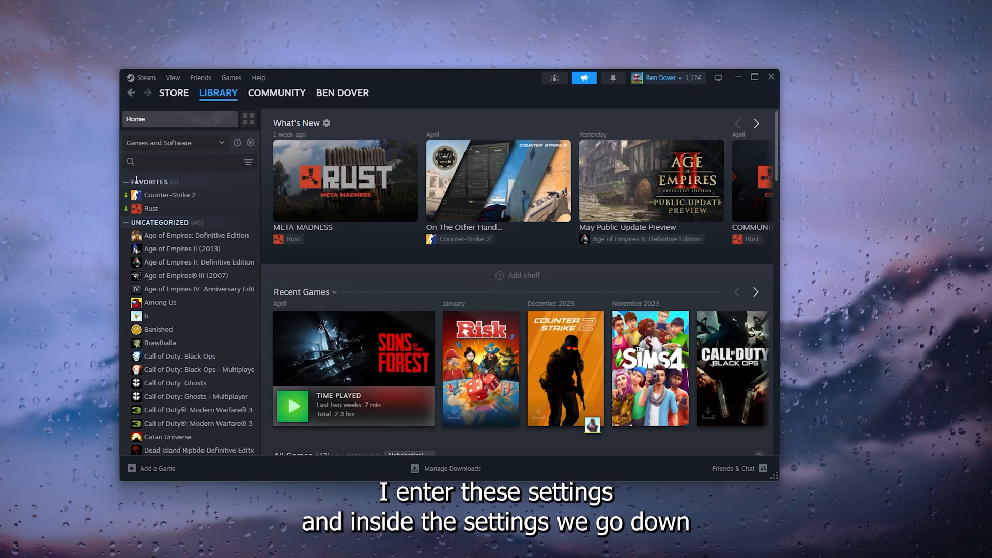
Reach the Family View management page from Steam Settings > Family
{"action": "left_click", "coordinate": [145, 78]}
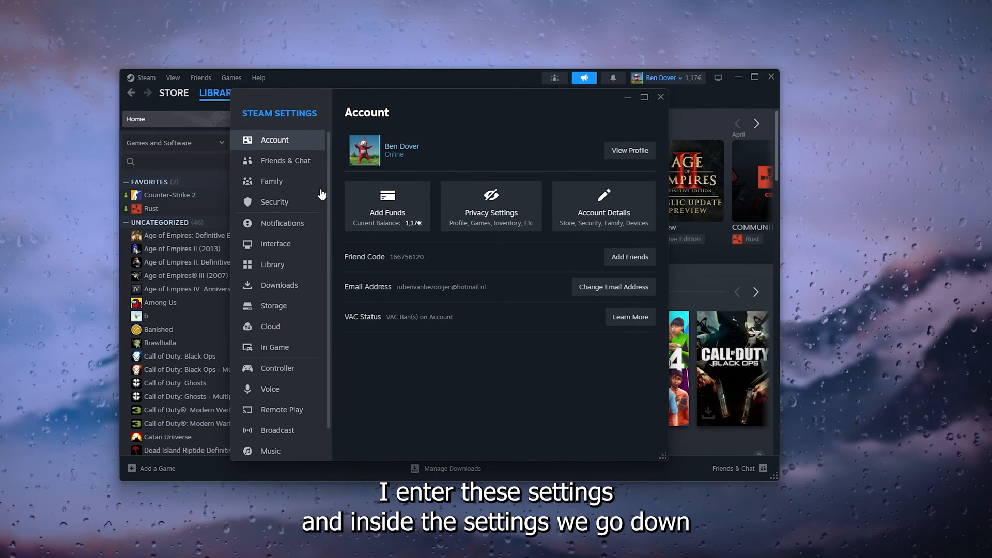
{"action": "left_click", "coordinate": [272, 182]}
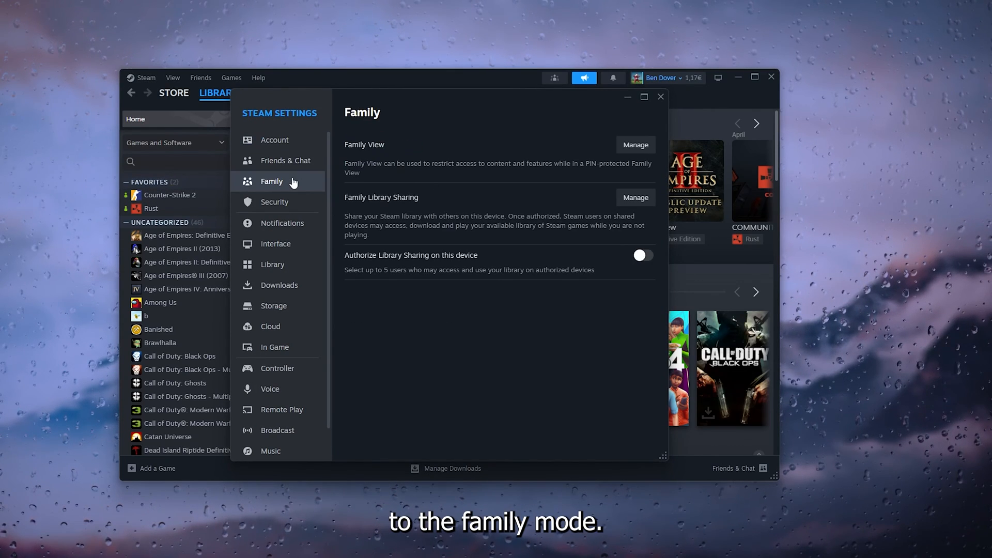
{"action": "mouse_move", "coordinate": [366, 151]}
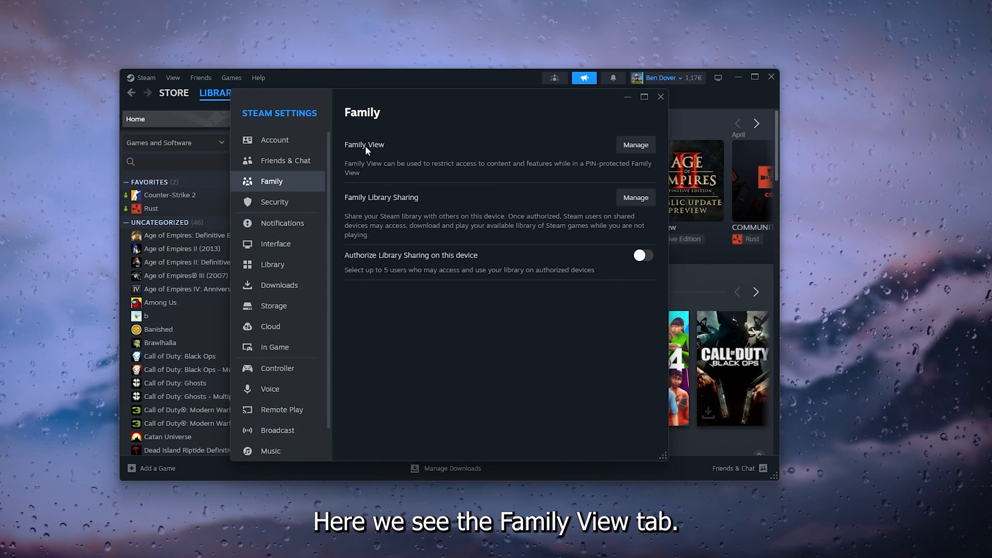
{"action": "left_click", "coordinate": [635, 145]}
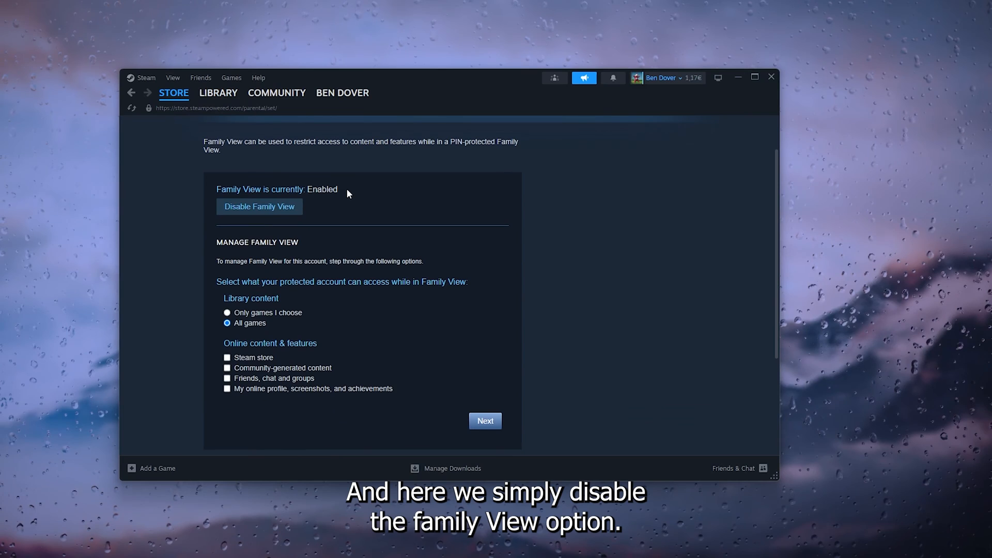
Disable Family View entirely and confirm, leaving its status Disabled
{"action": "left_click", "coordinate": [258, 207]}
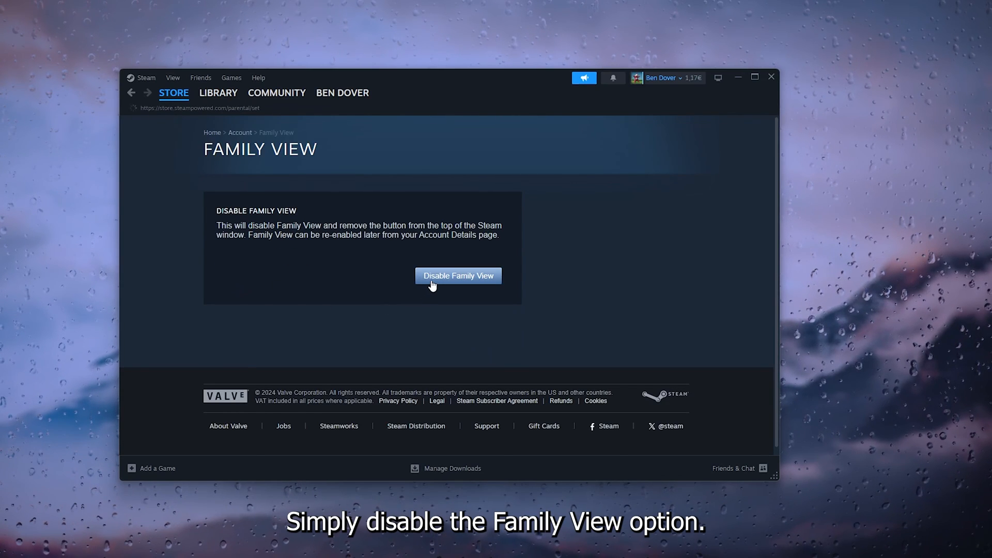
{"action": "left_click", "coordinate": [457, 276]}
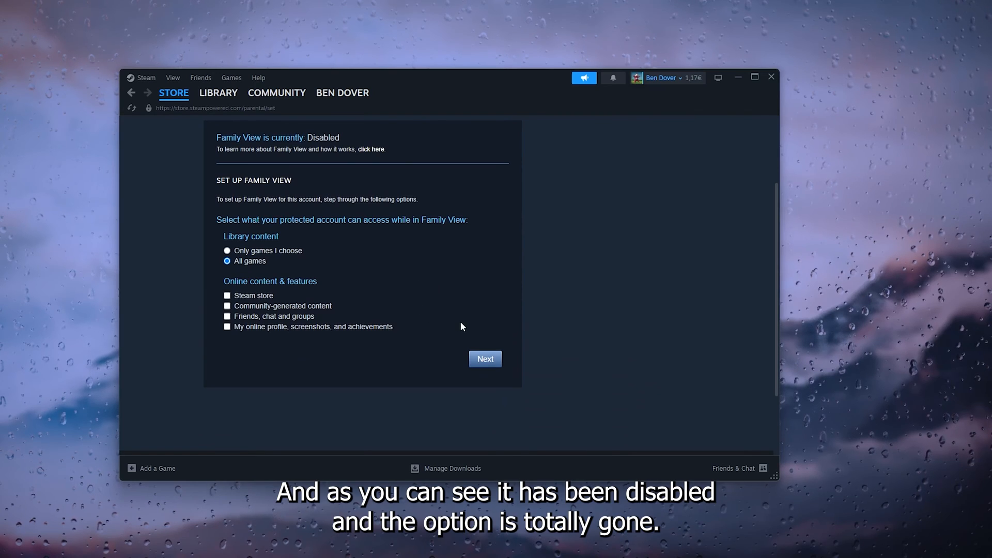
{"action": "mouse_move", "coordinate": [553, 83]}
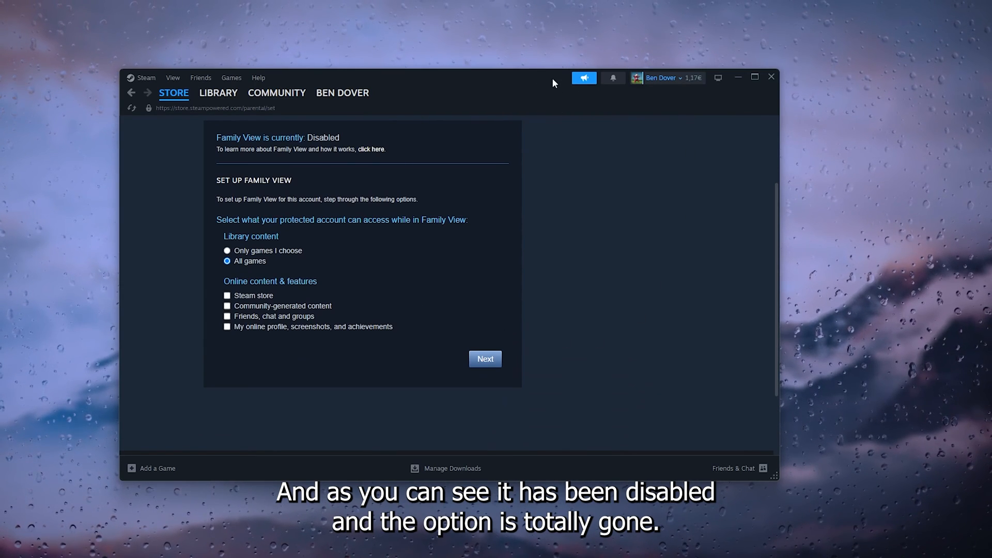
{"action": "mouse_move", "coordinate": [513, 83]}
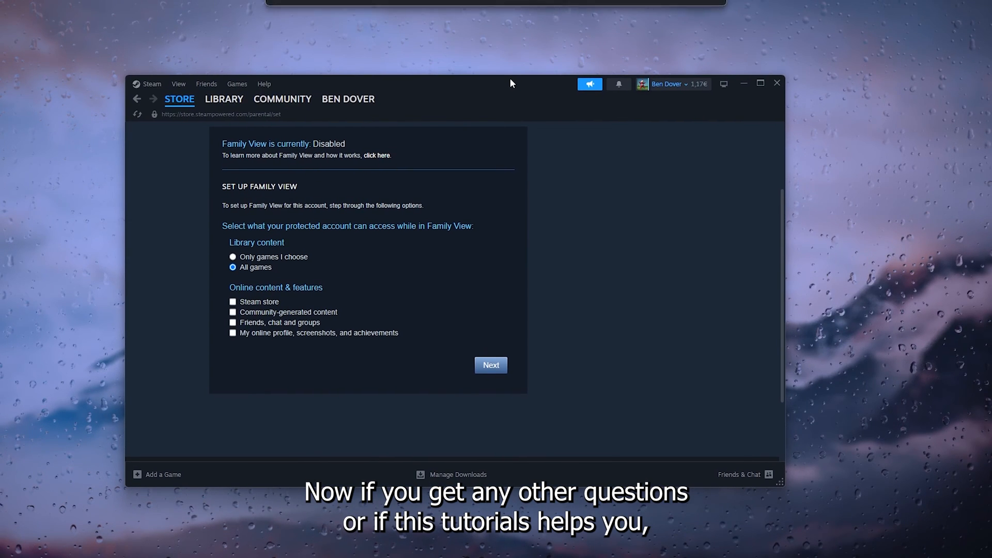
{"action": "mouse_move", "coordinate": [556, 100]}
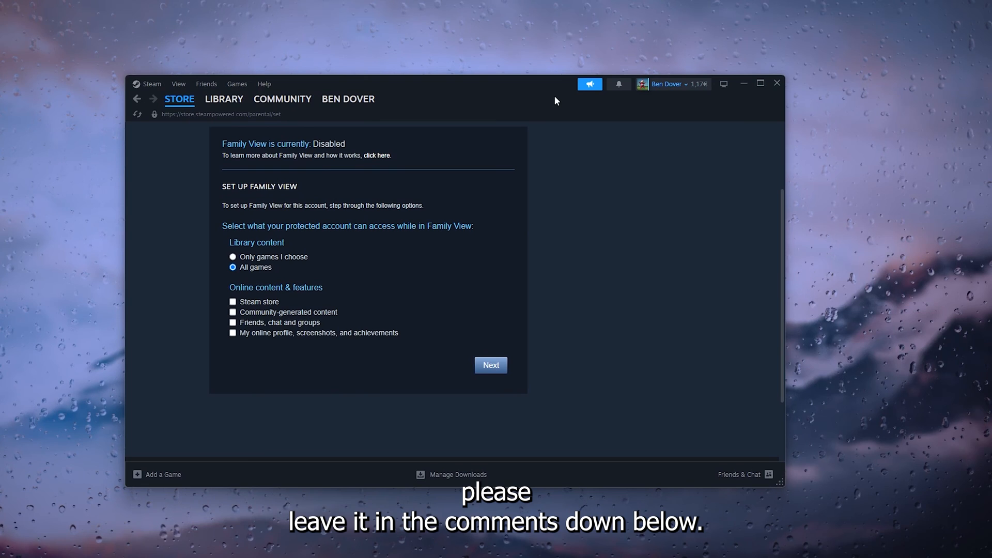